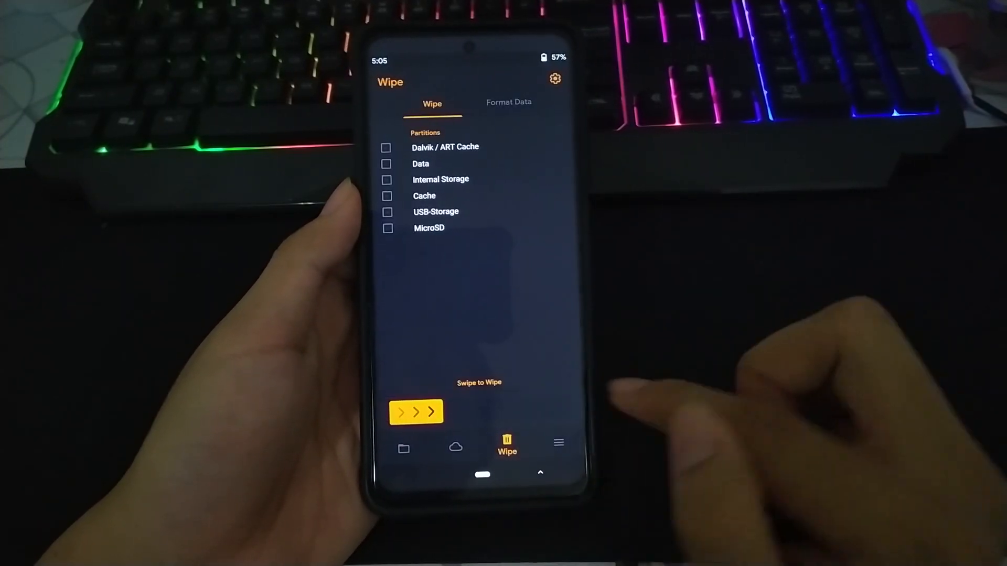
- Mark Dalvik/ART Cache and Cache for wiping, then browse to the sdcard Download folder listing the EliteRomPlus zip
left_click(387, 147)
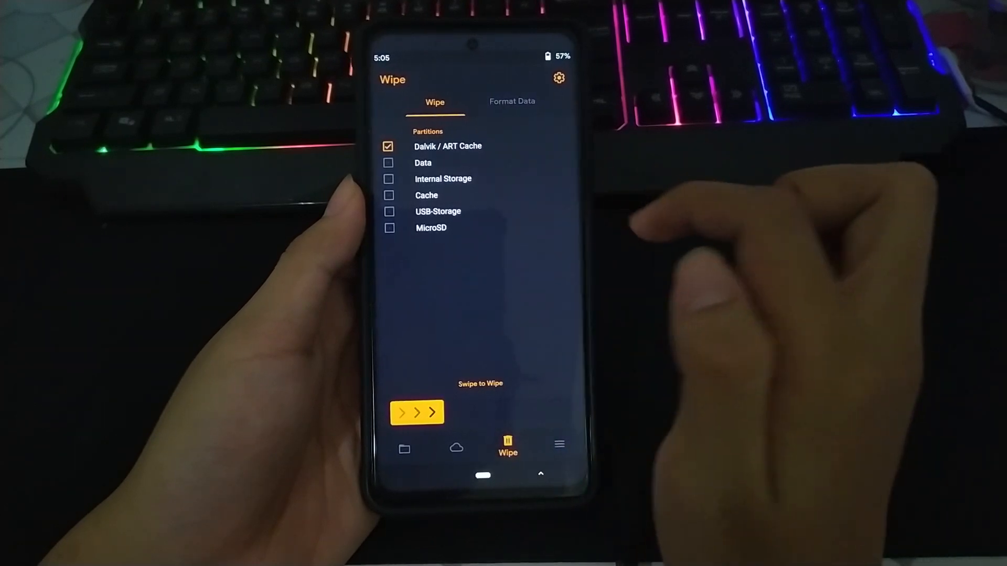
left_click(388, 194)
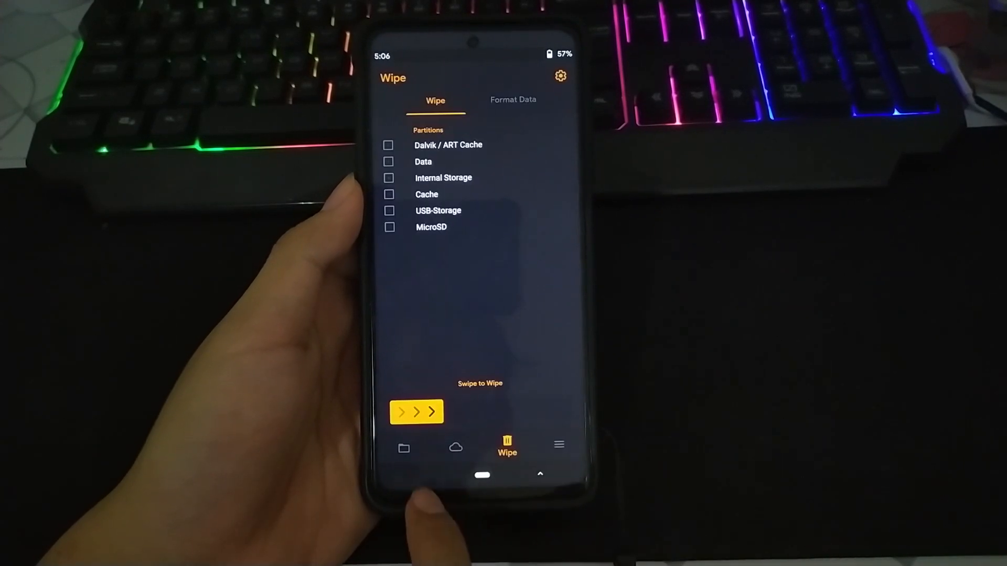
left_click(403, 447)
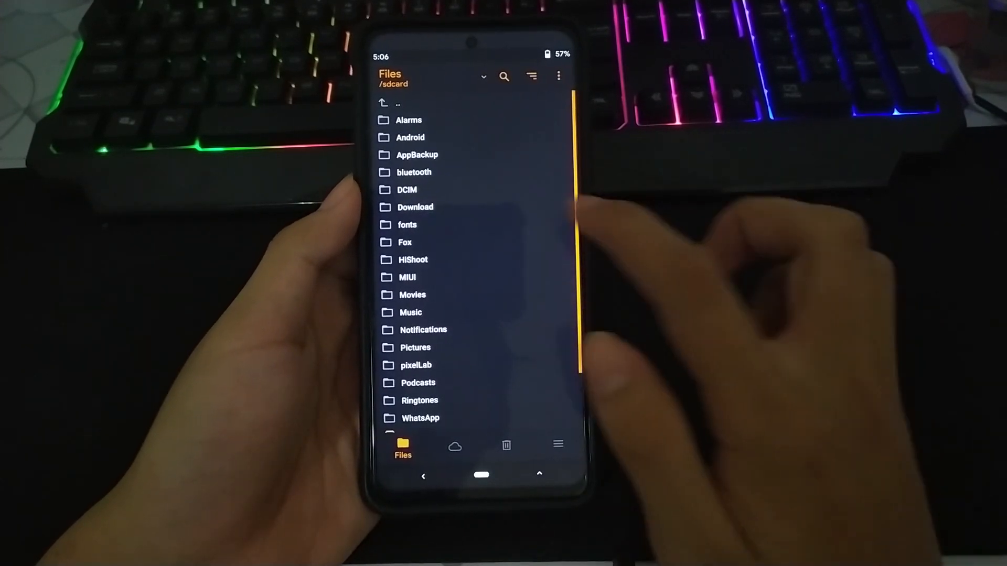
left_click(415, 206)
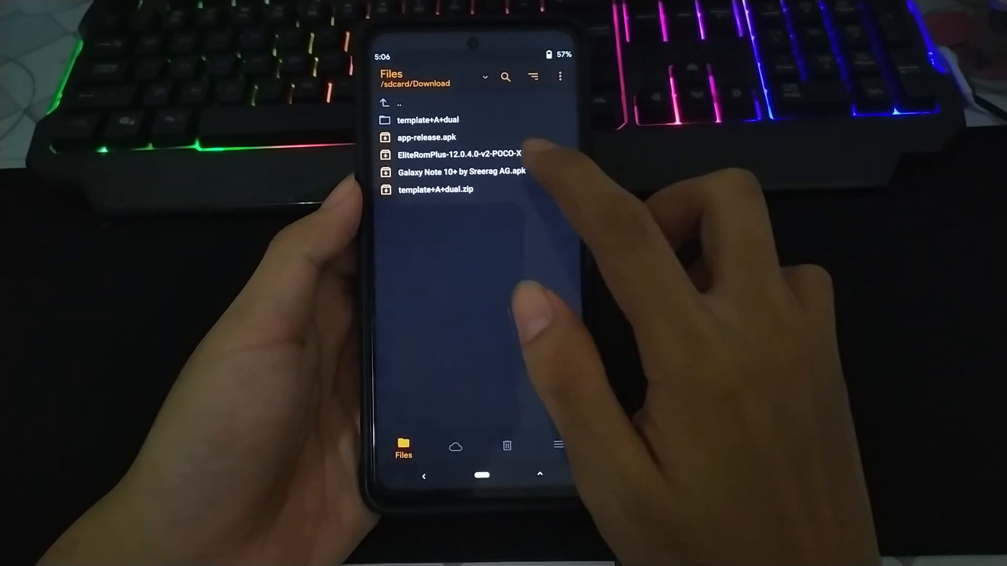